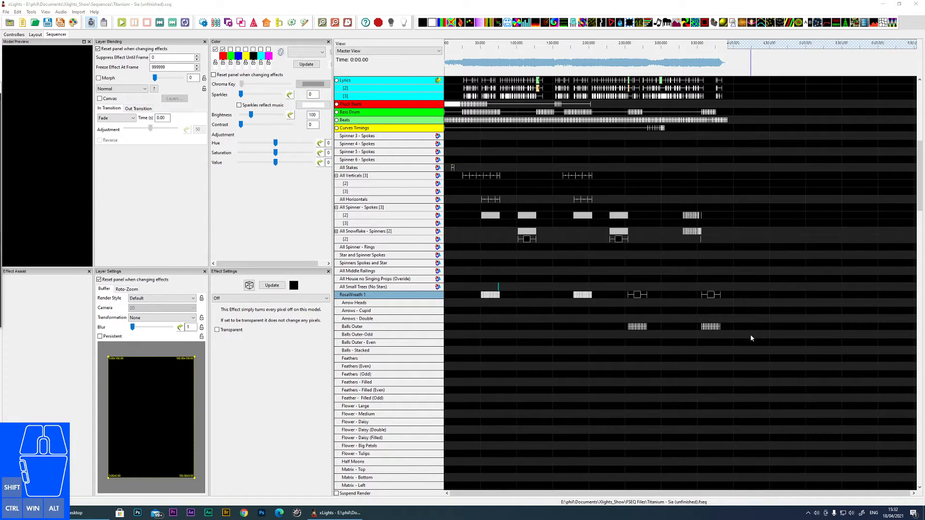
pyautogui.moveTo(726, 331)
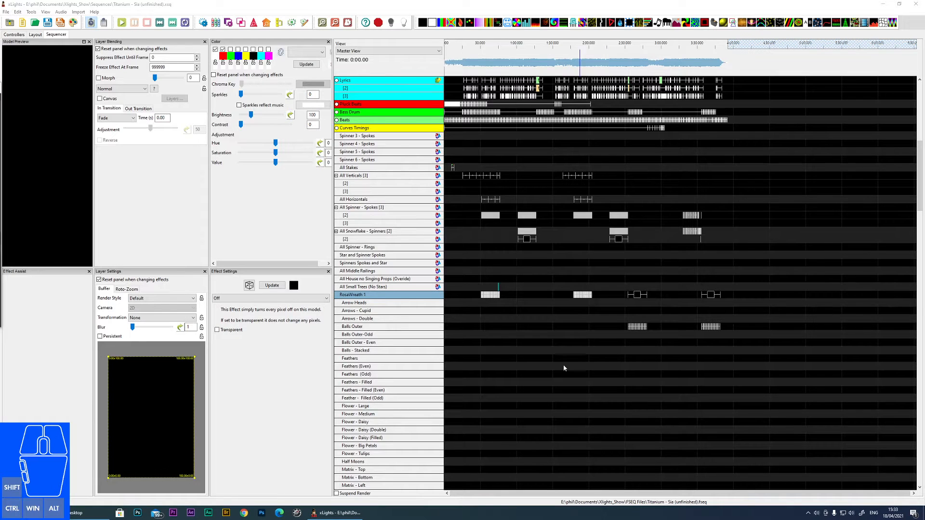
pyautogui.moveTo(454, 374)
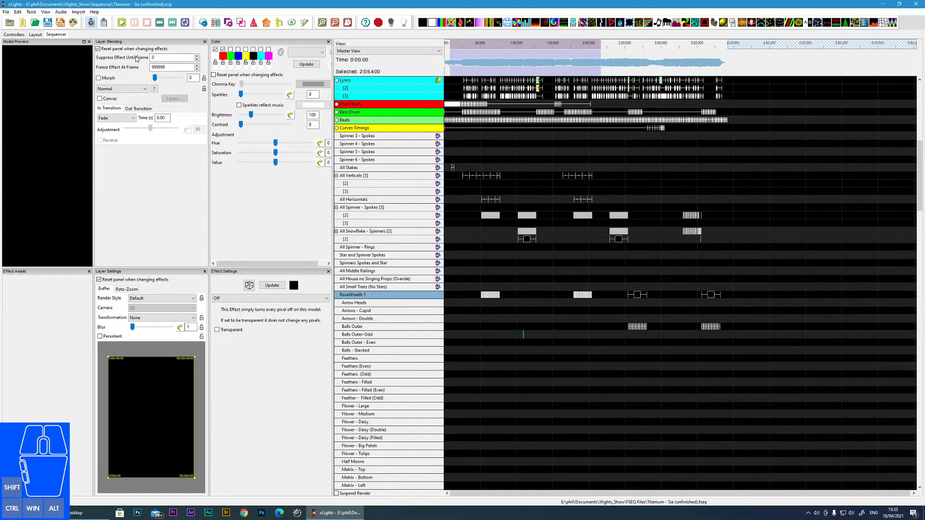
pyautogui.click(5, 11)
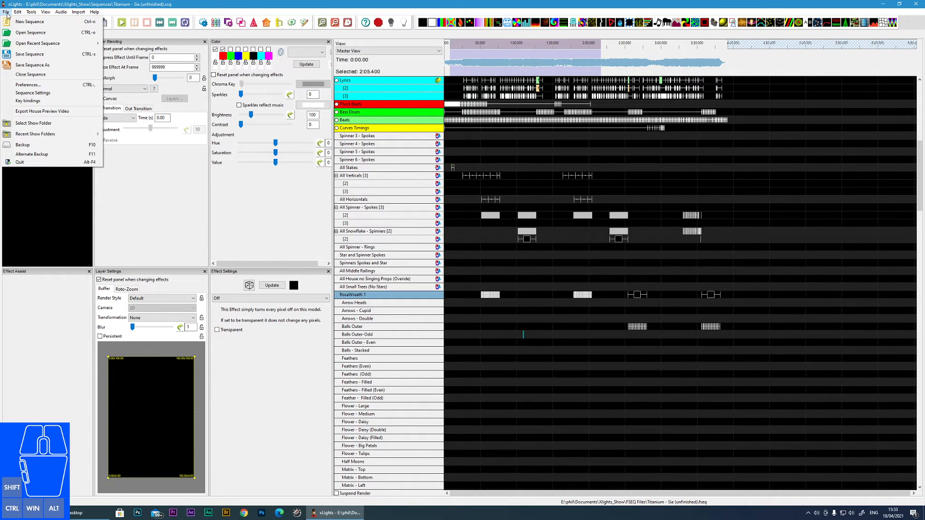
pyautogui.moveTo(30, 74)
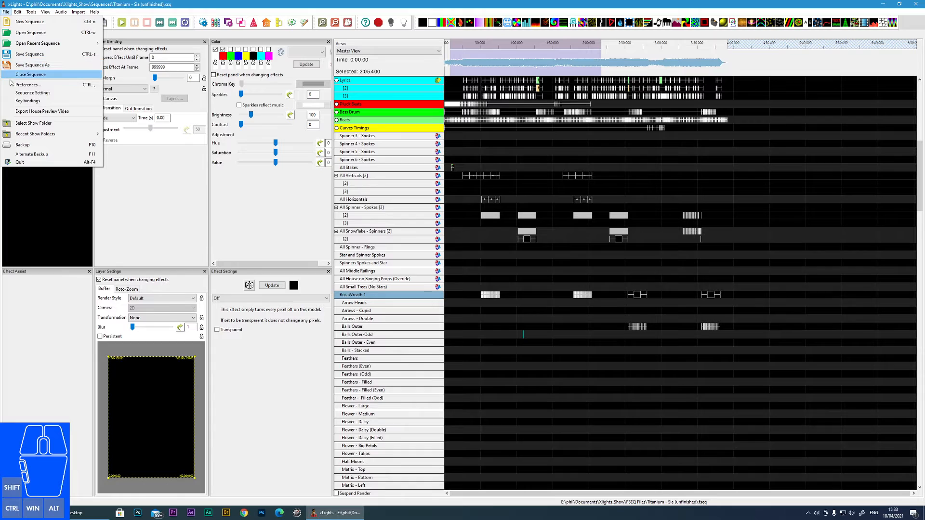
pyautogui.click(42, 111)
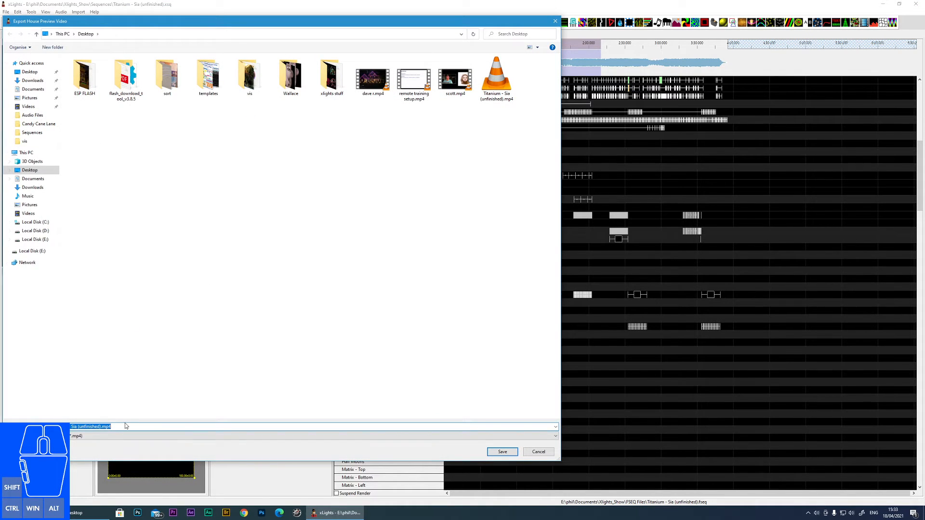
pyautogui.moveTo(462, 384)
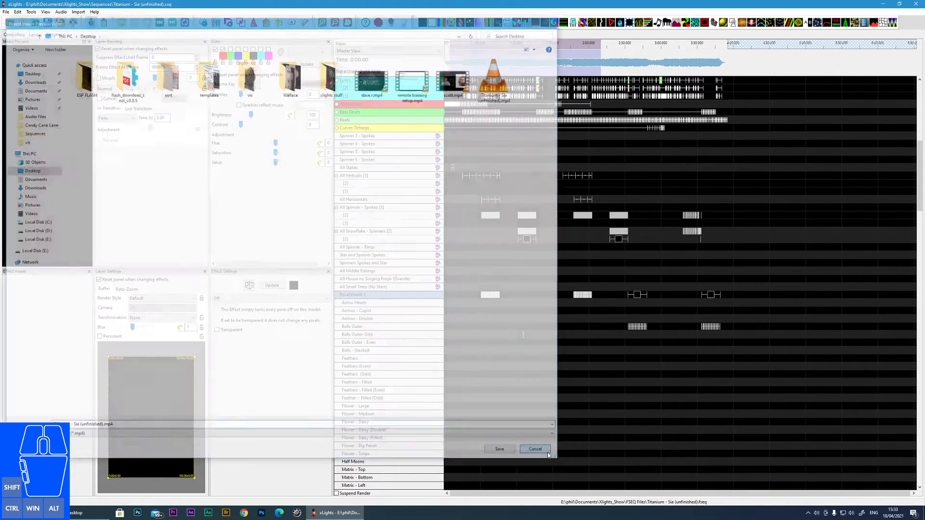
pyautogui.click(534, 449)
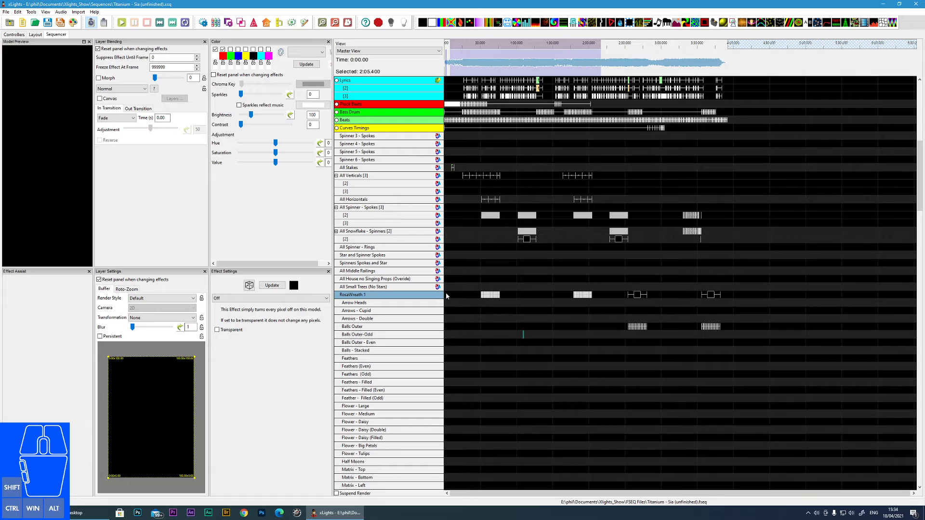
# - Bring up the RosaWreath 1 row's context menu showing its Model export options
pyautogui.rightClick(352, 295)
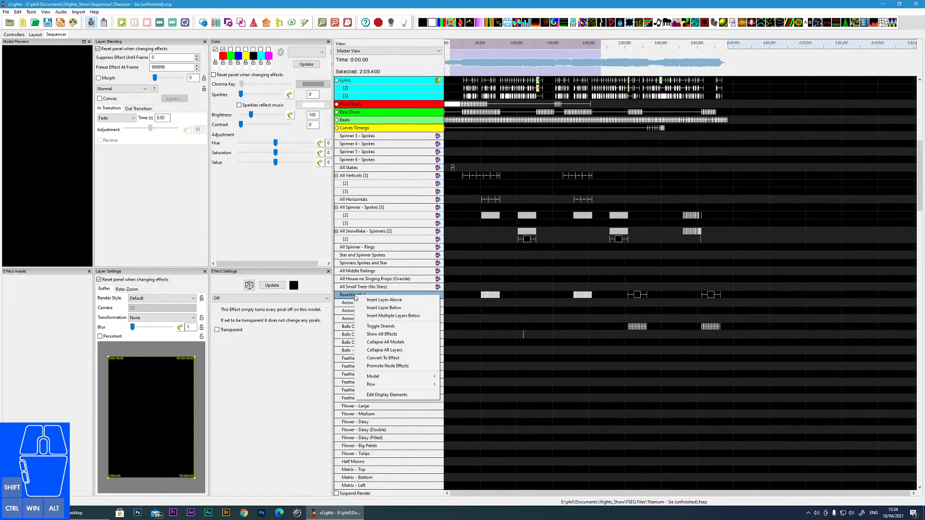
pyautogui.moveTo(373, 376)
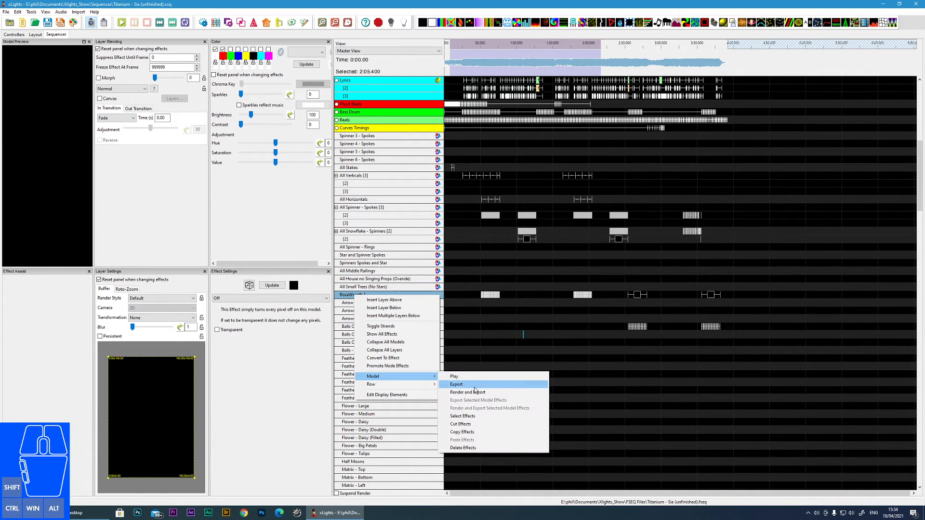
# - Start exporting RosaWreath 1, saving over the existing RosaWreath 1.avi file
pyautogui.click(456, 384)
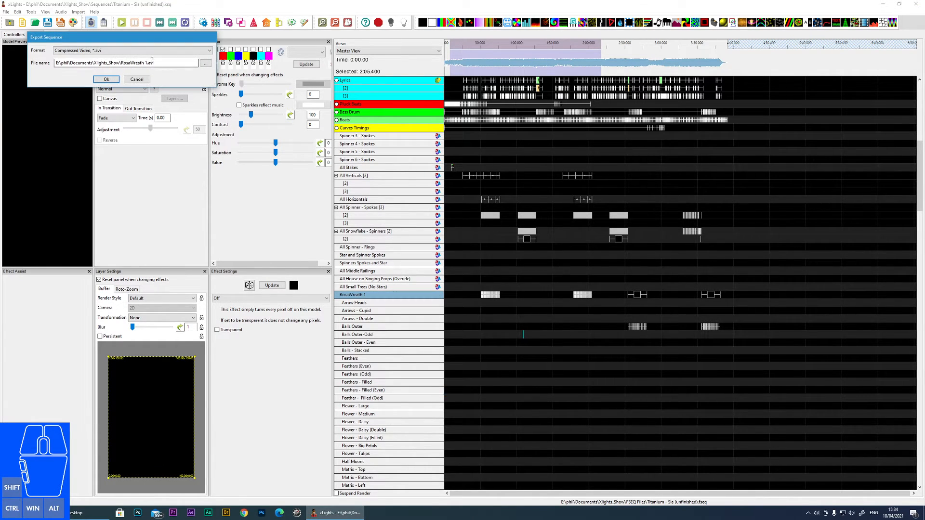
pyautogui.click(206, 63)
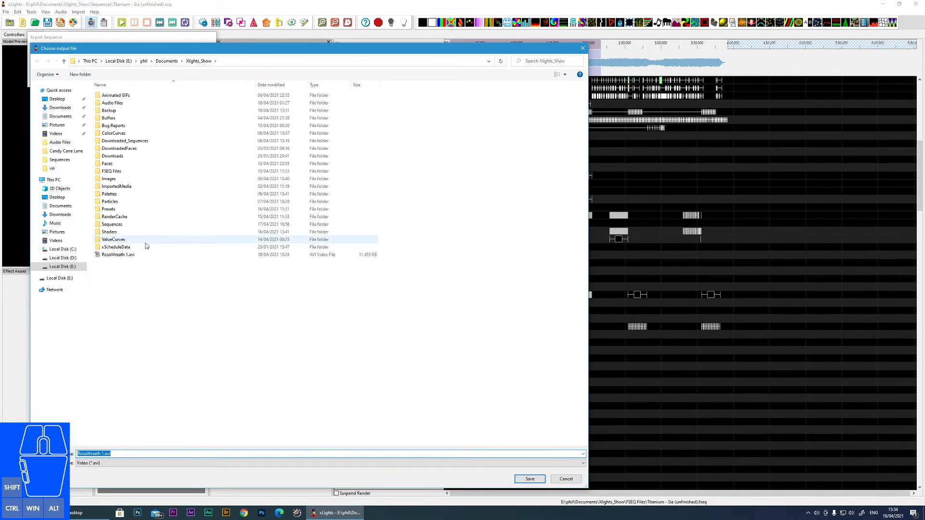
pyautogui.click(118, 254)
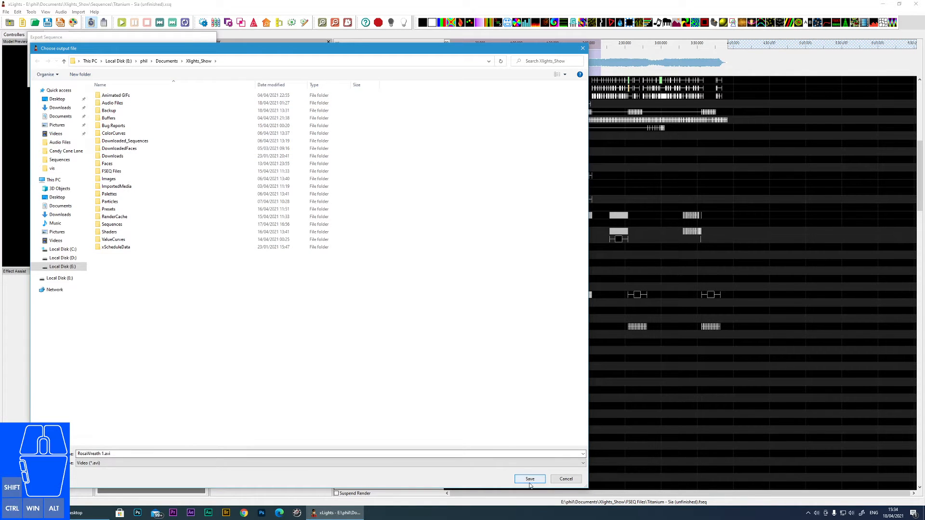
pyautogui.click(529, 478)
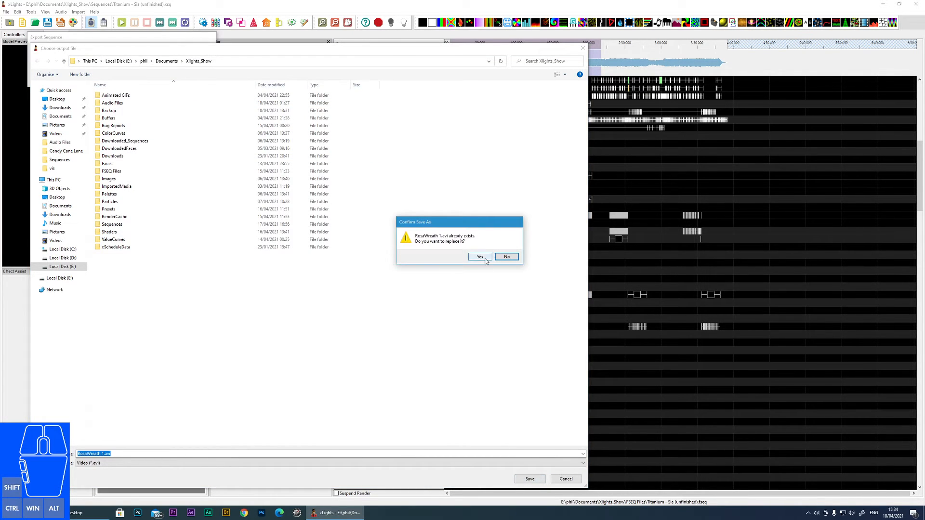
pyautogui.click(479, 257)
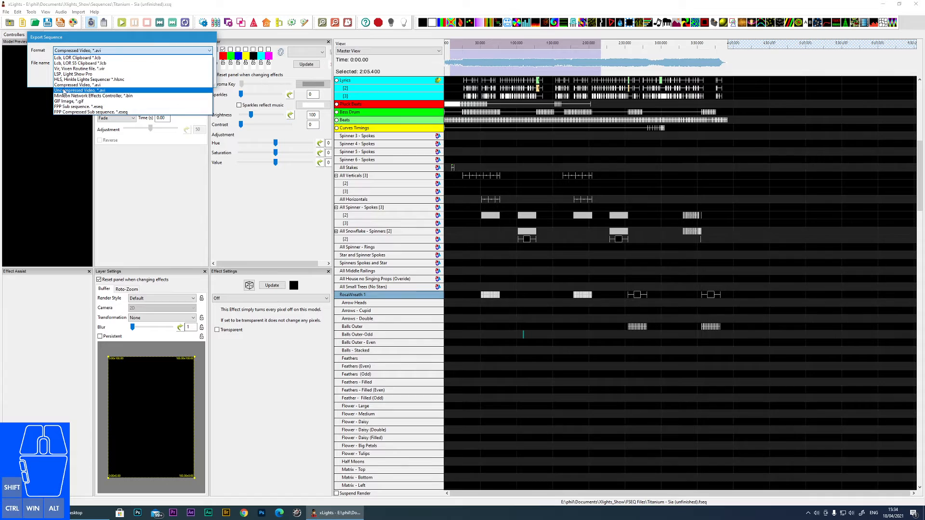
# - Keep Compressed Video *.avi format and save the export to the Desktop
pyautogui.click(80, 84)
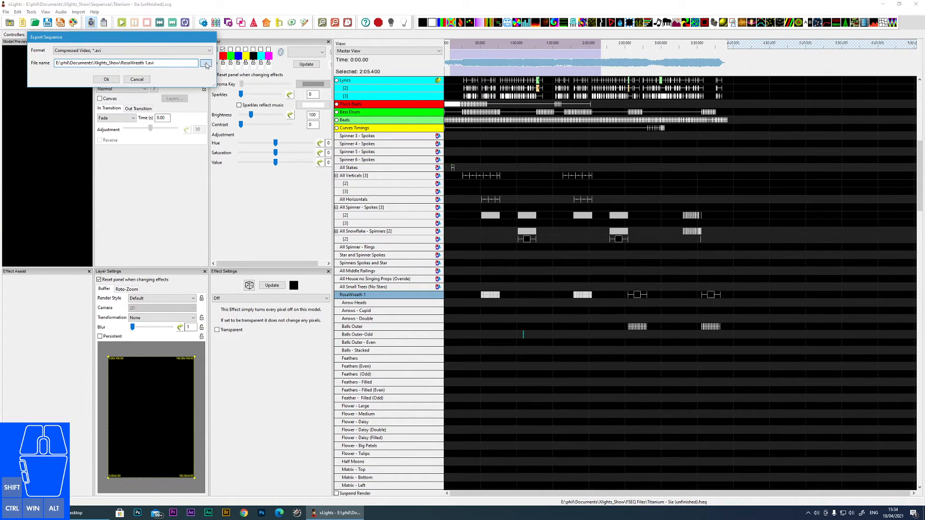
pyautogui.click(205, 63)
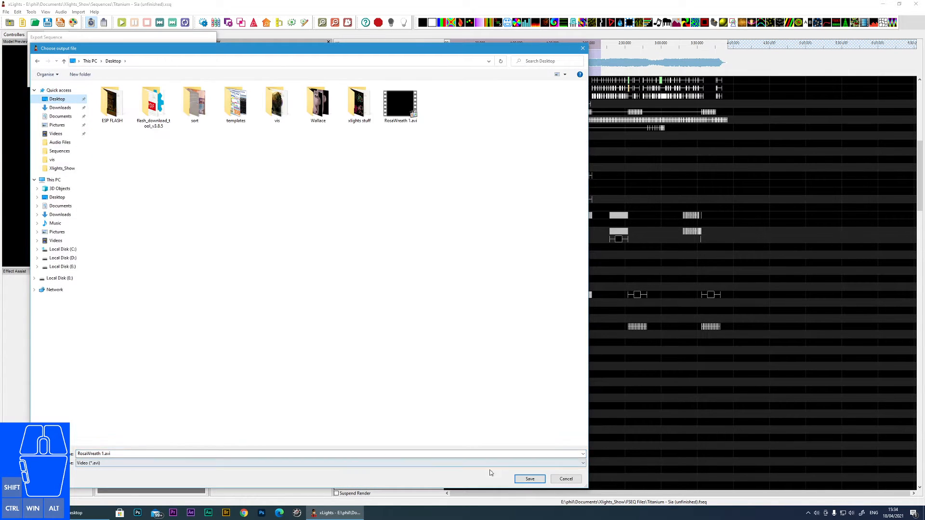
pyautogui.click(528, 478)
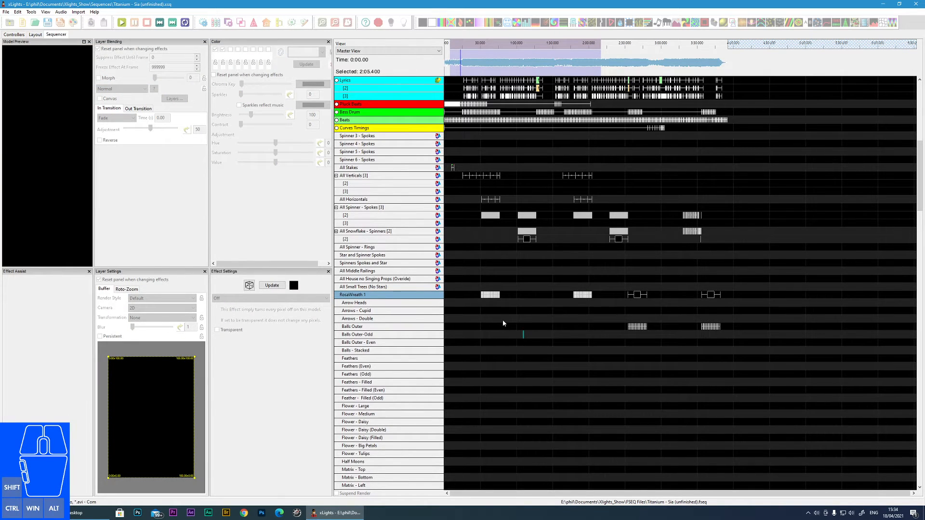
pyautogui.moveTo(481, 336)
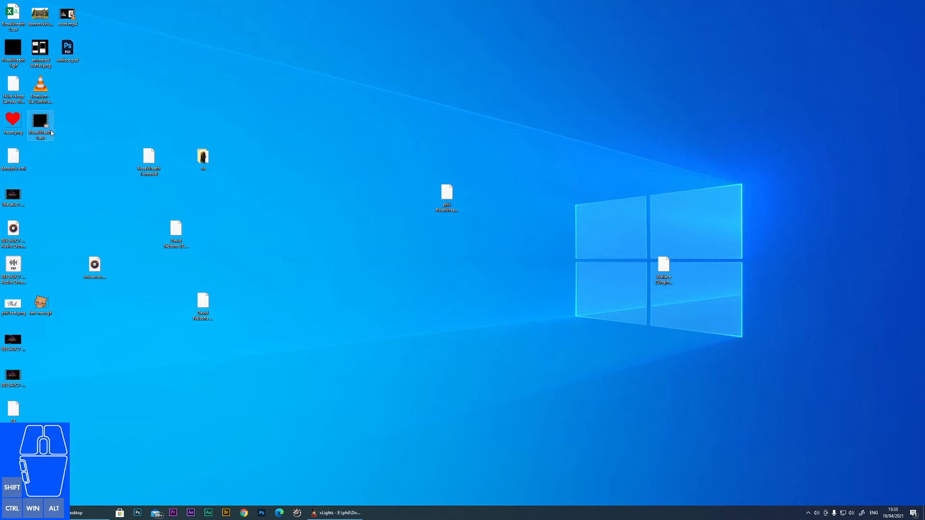
# - Play RosaWreath 1.avi in Windows Media Player, then return to the xLights sequencer
pyautogui.doubleClick(40, 122)
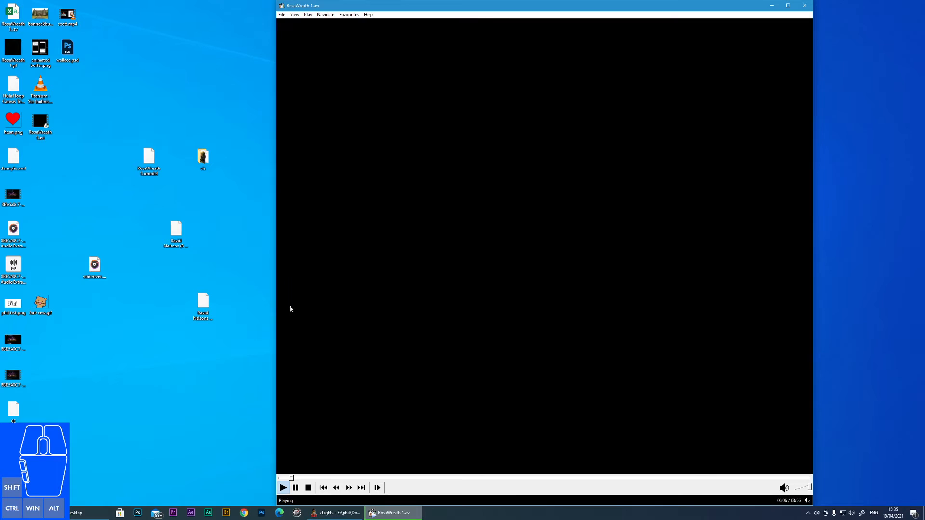
pyautogui.moveTo(456, 273)
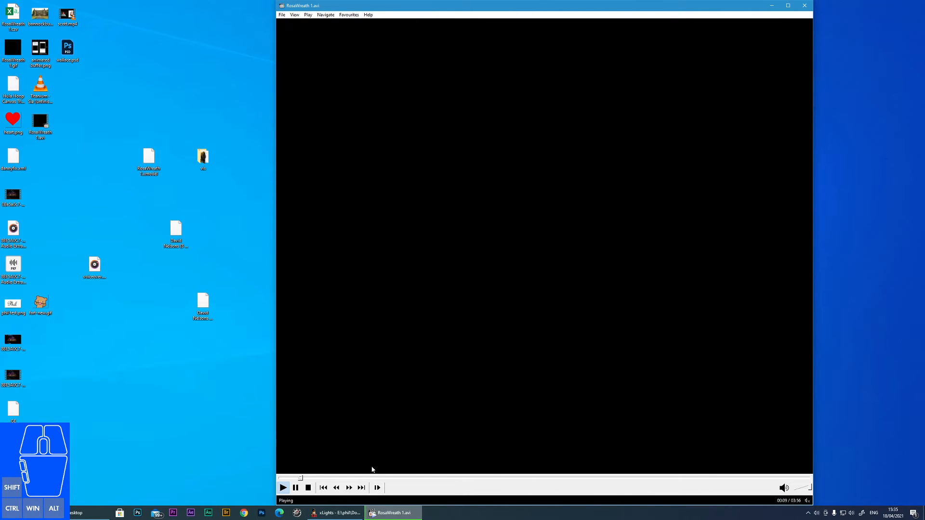
pyautogui.moveTo(728, 499)
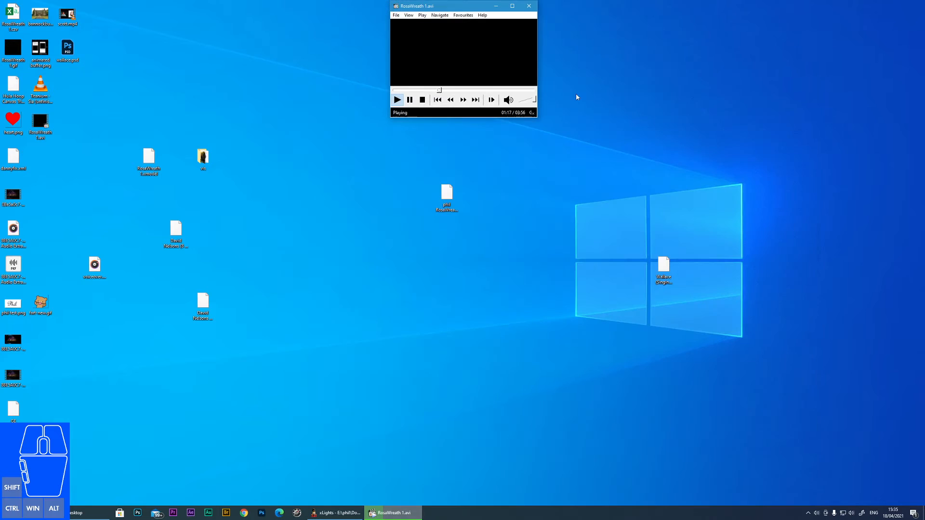
pyautogui.click(511, 6)
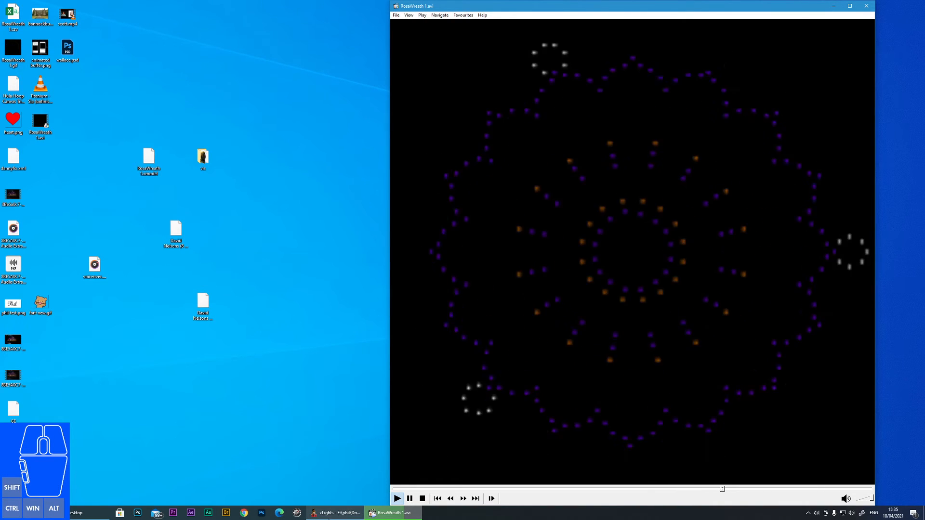
pyautogui.click(335, 513)
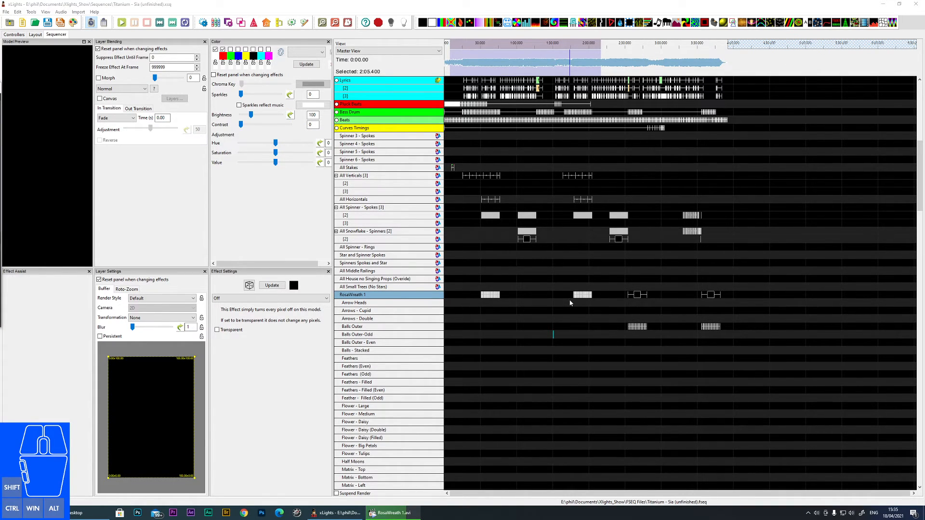
pyautogui.moveTo(865, 325)
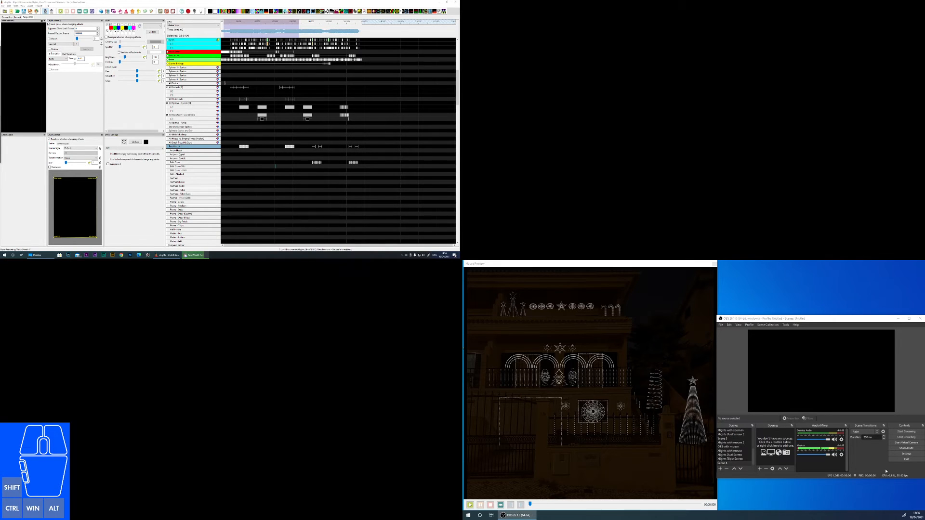
pyautogui.moveTo(669, 382)
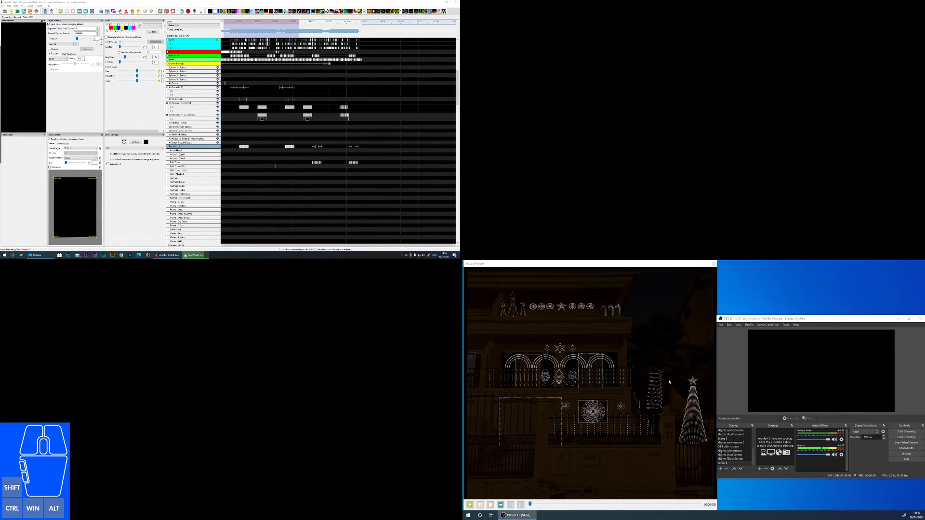
pyautogui.moveTo(702, 397)
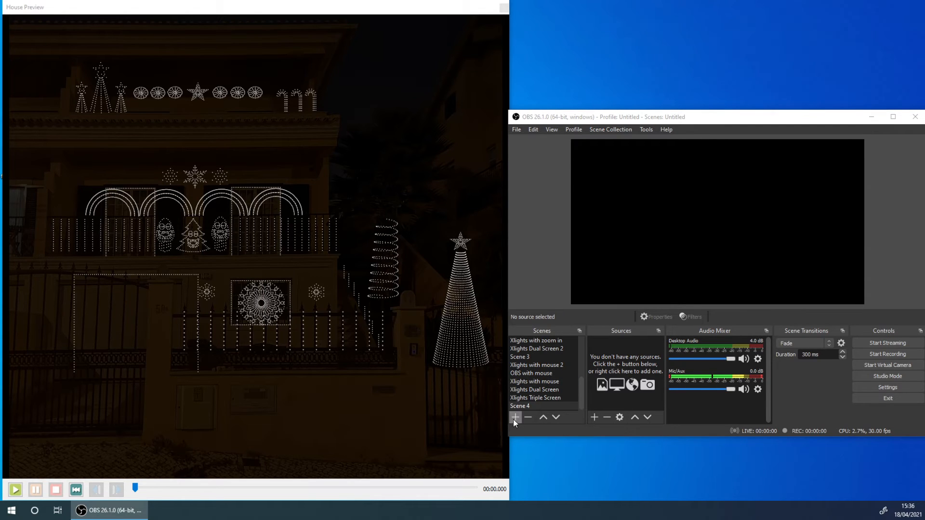
# - Add a new OBS scene and name it 'xlights videos'
pyautogui.click(515, 417)
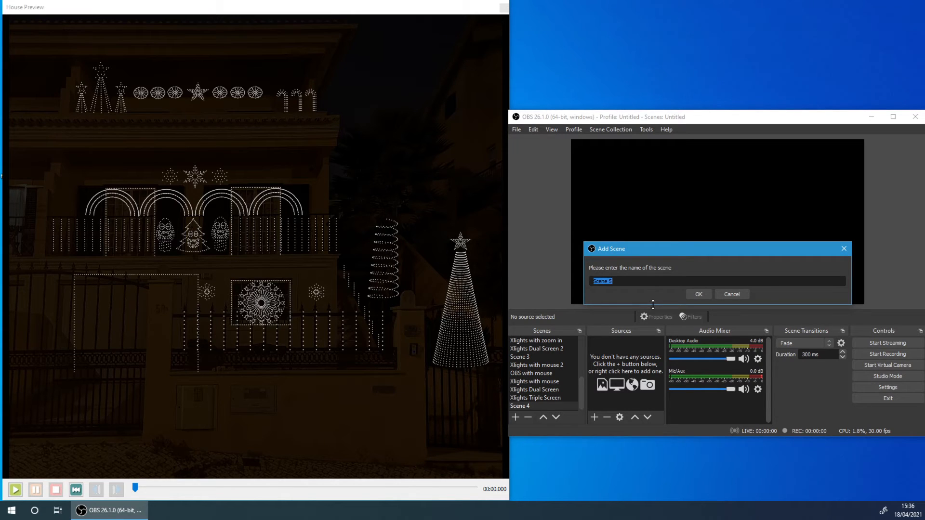
pyautogui.write('xlights')
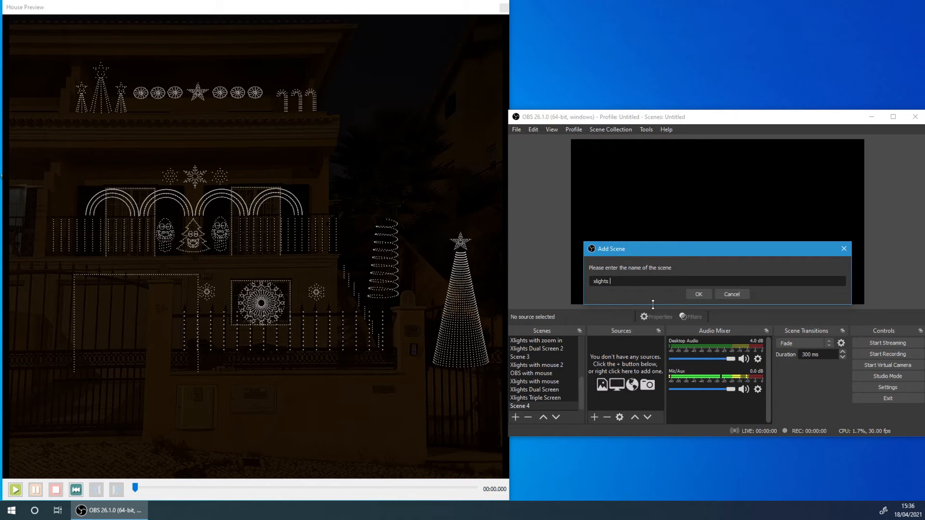
pyautogui.write('videos')
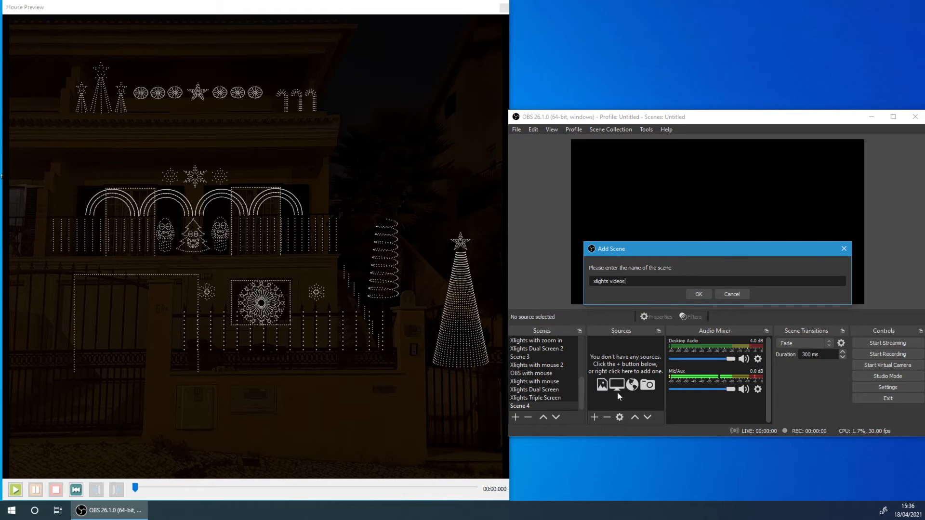
pyautogui.click(698, 294)
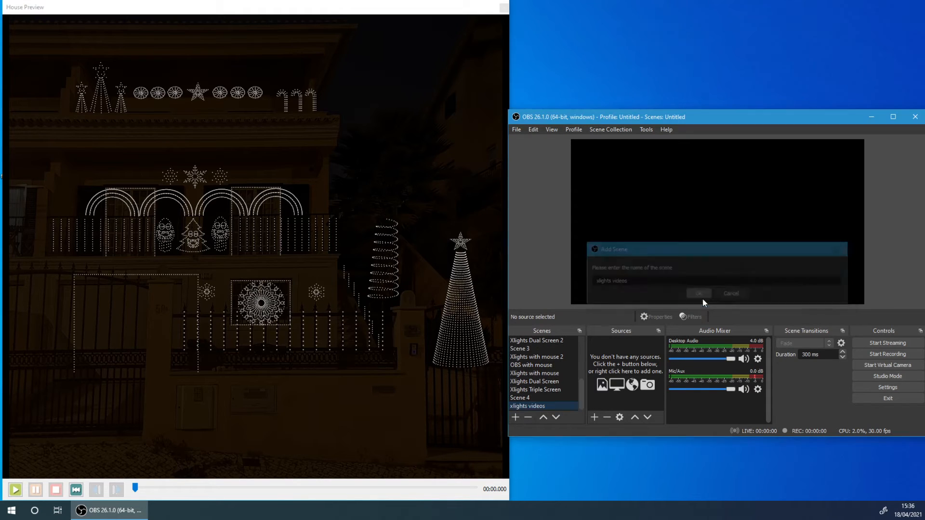
pyautogui.click(698, 293)
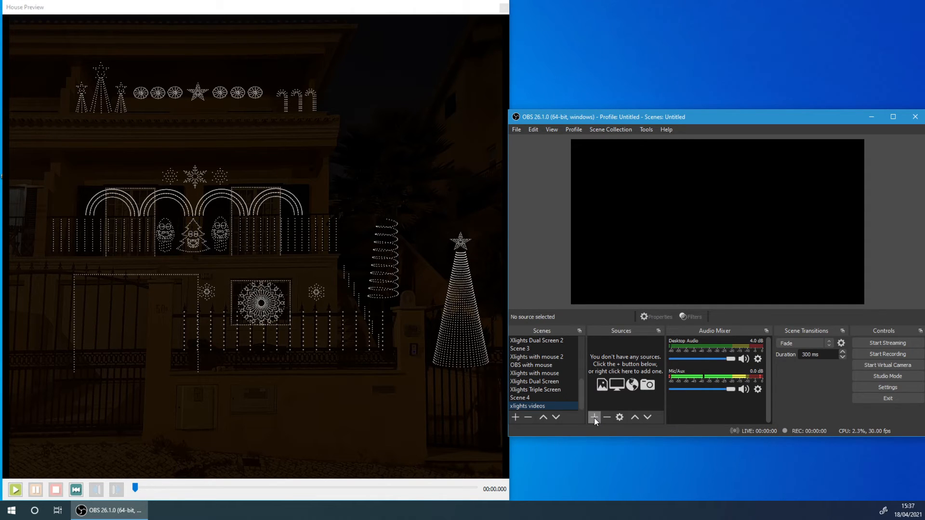
# - Add a Display Capture source set to Display 2: 1920x1080
pyautogui.click(594, 417)
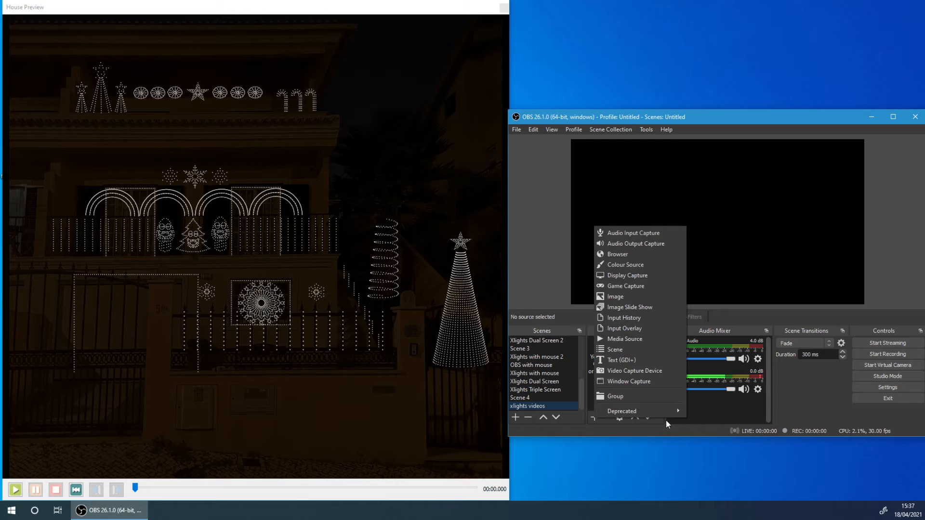
pyautogui.moveTo(624, 275)
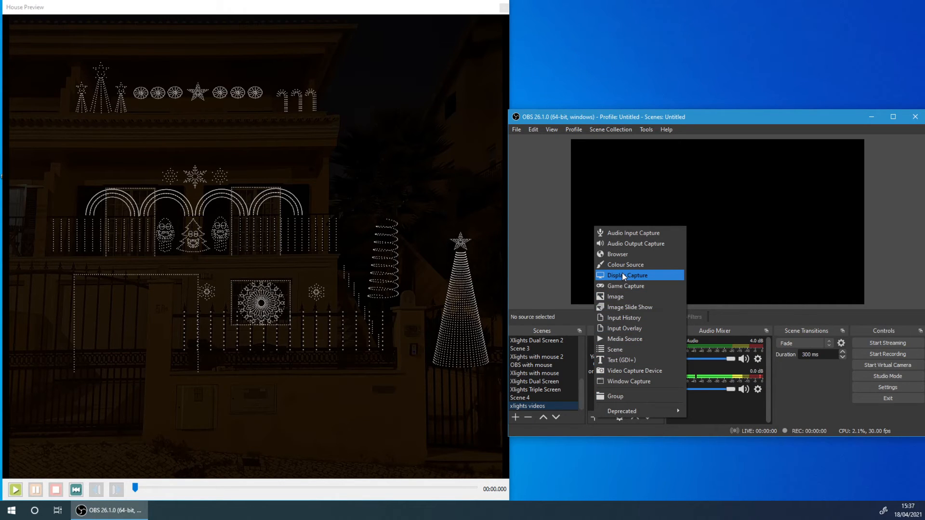
pyautogui.click(627, 275)
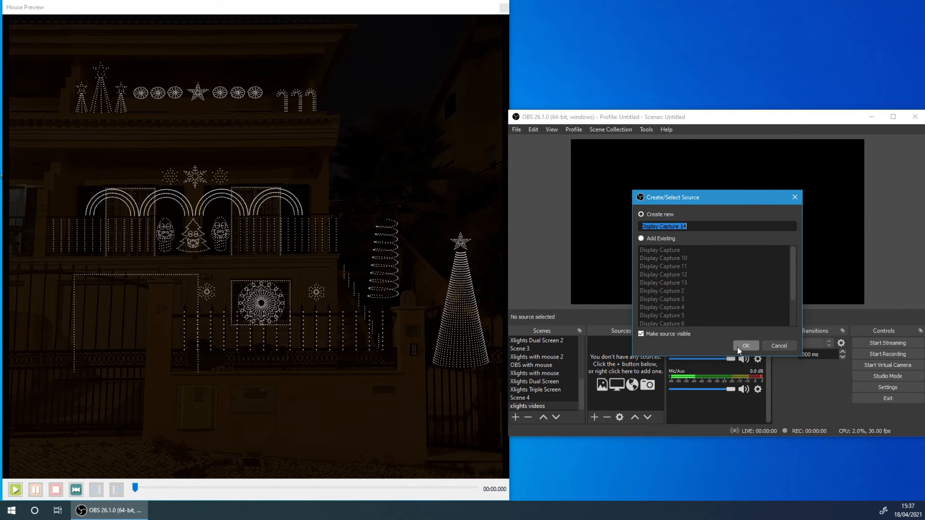
pyautogui.click(744, 346)
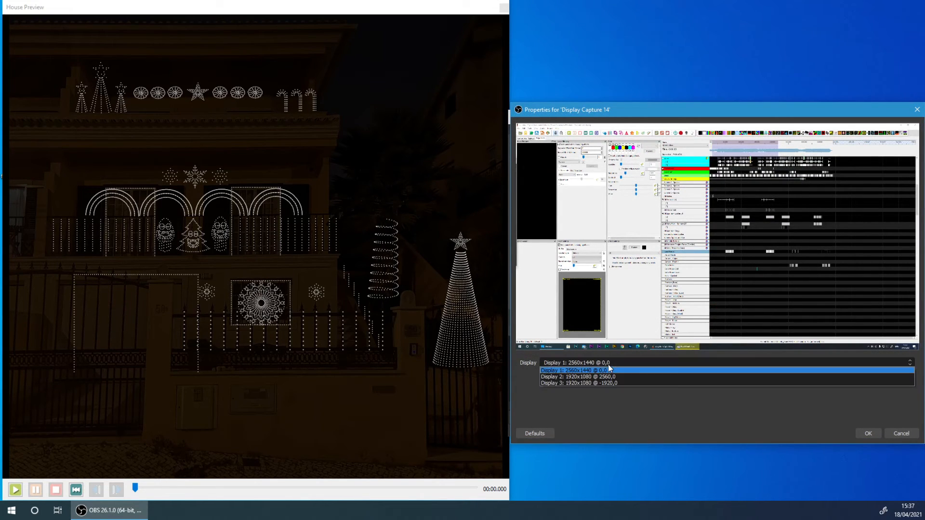
pyautogui.click(578, 377)
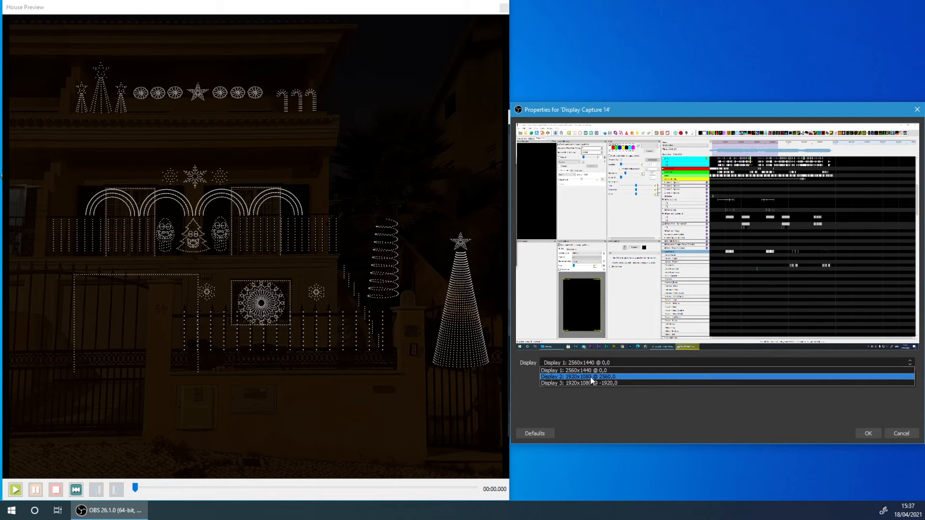
pyautogui.click(577, 376)
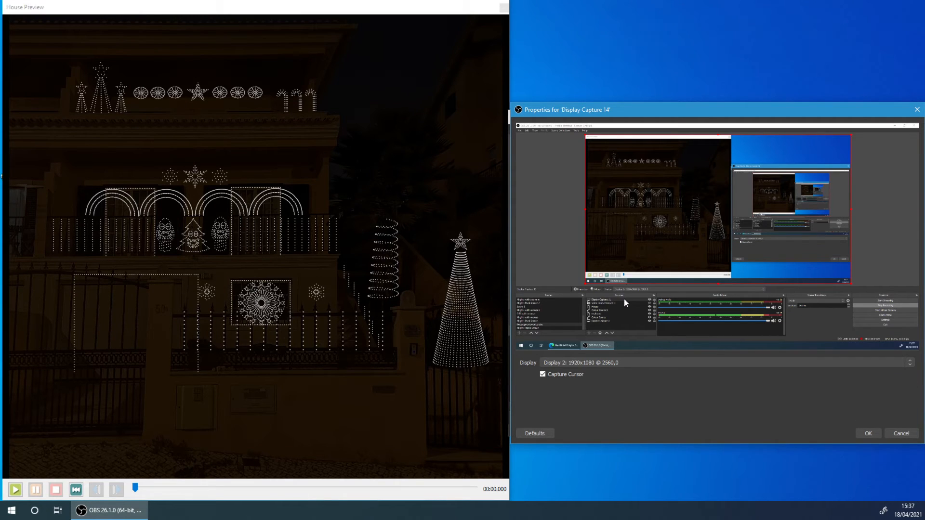
pyautogui.moveTo(873, 436)
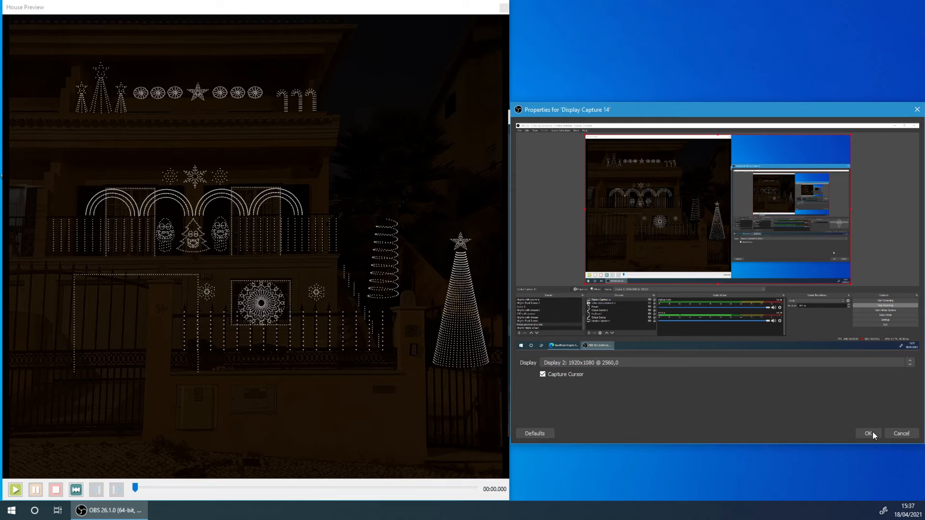
pyautogui.click(867, 434)
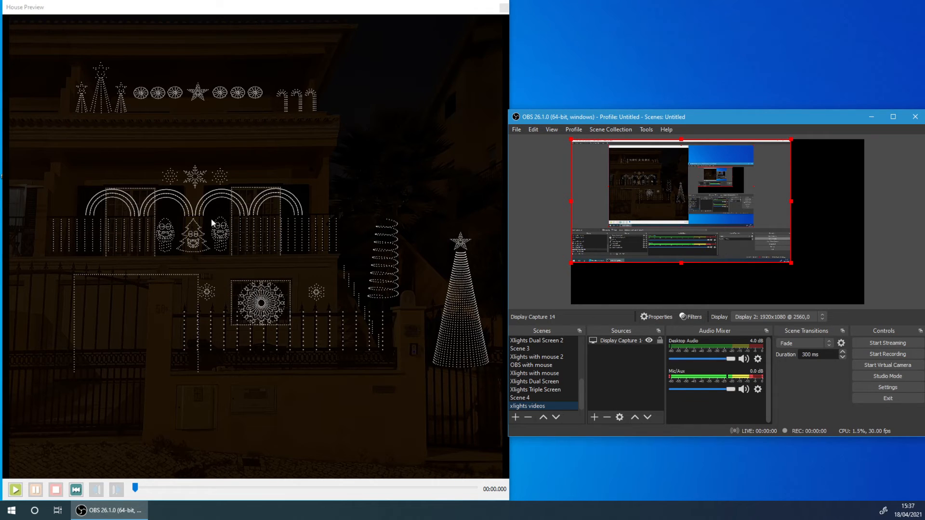
pyautogui.moveTo(311, 140)
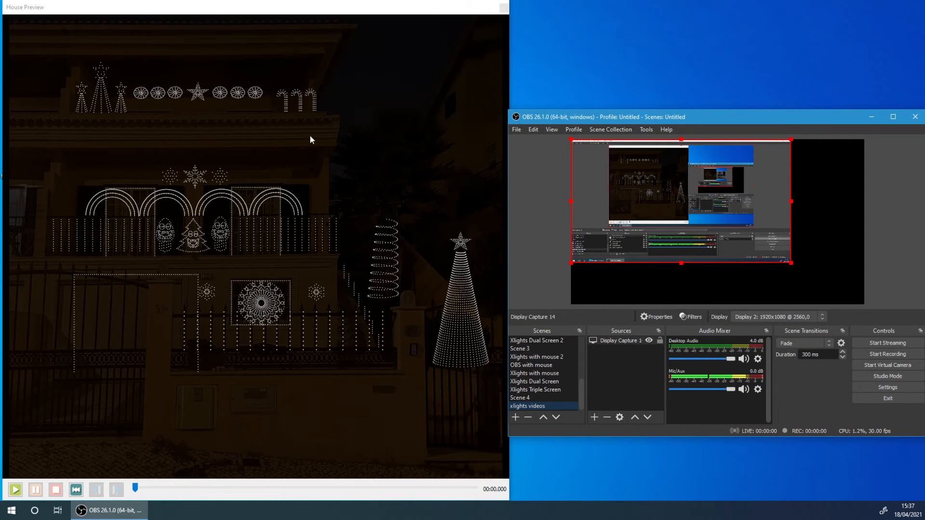
pyautogui.moveTo(788, 252)
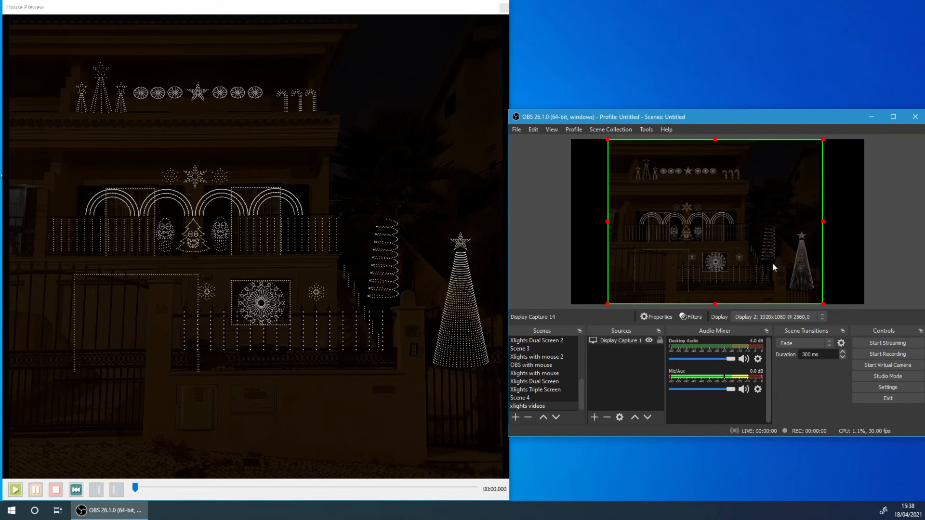
pyautogui.moveTo(795, 260)
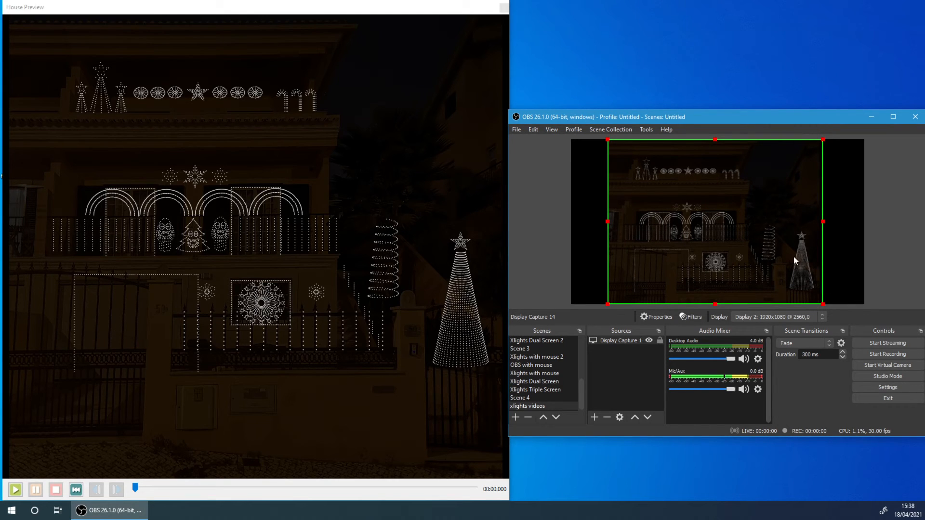
pyautogui.moveTo(629, 145)
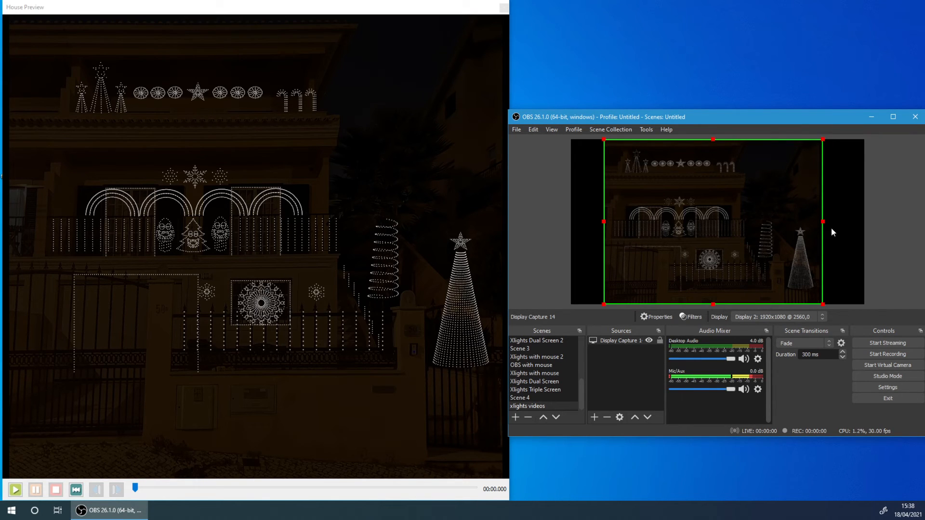
pyautogui.moveTo(759, 252)
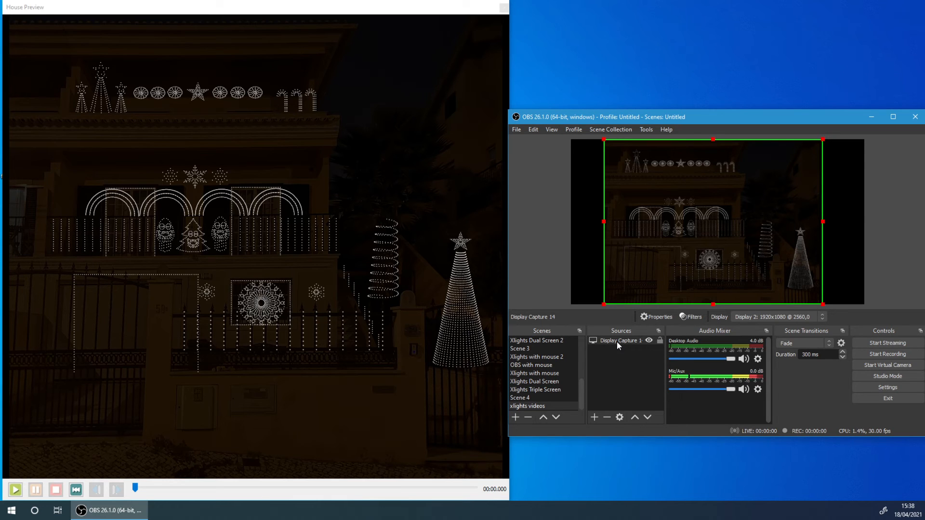
# - Add a Colour Correction filter to Display Capture 14 with raised gamma, lower contrast and brightness
pyautogui.rightClick(618, 341)
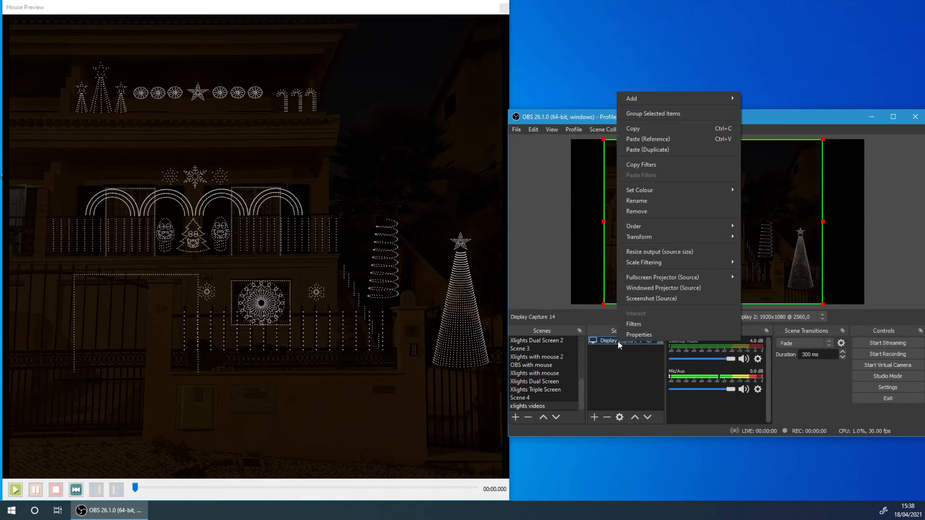
pyautogui.click(633, 324)
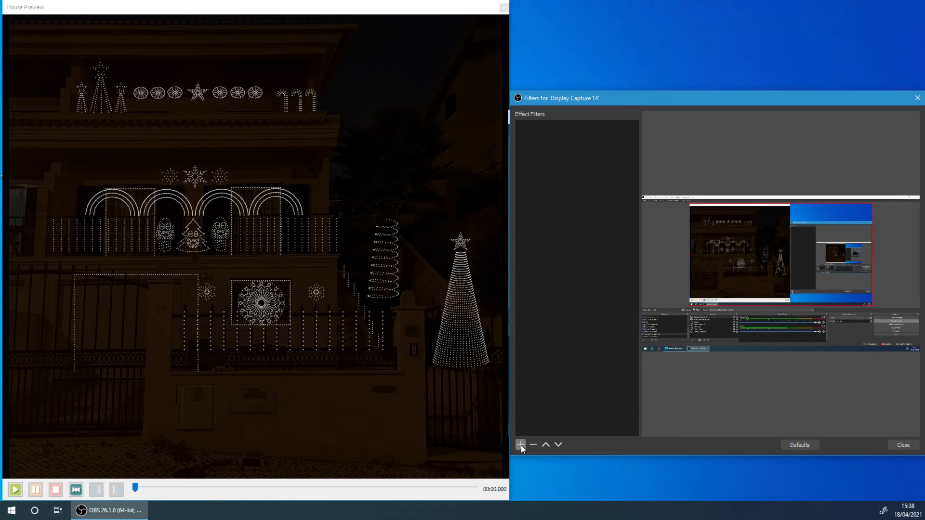
pyautogui.click(520, 444)
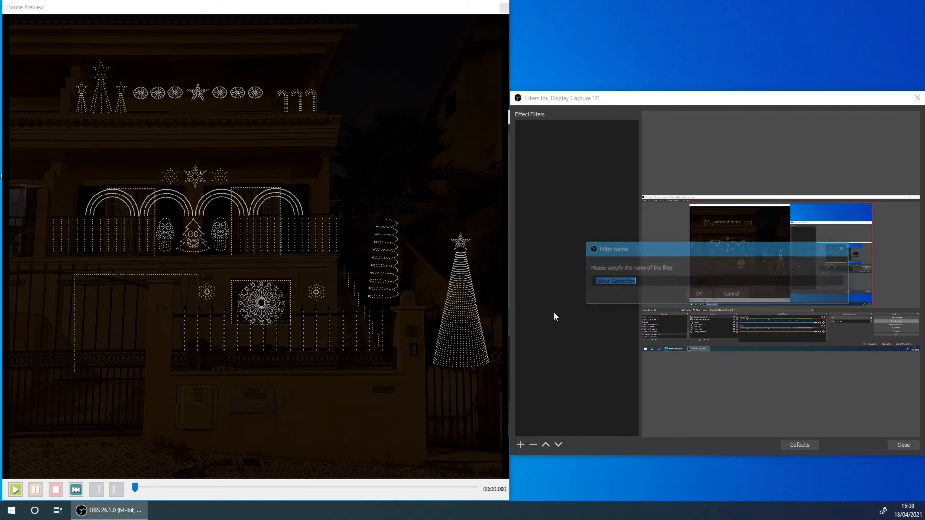
pyautogui.click(698, 294)
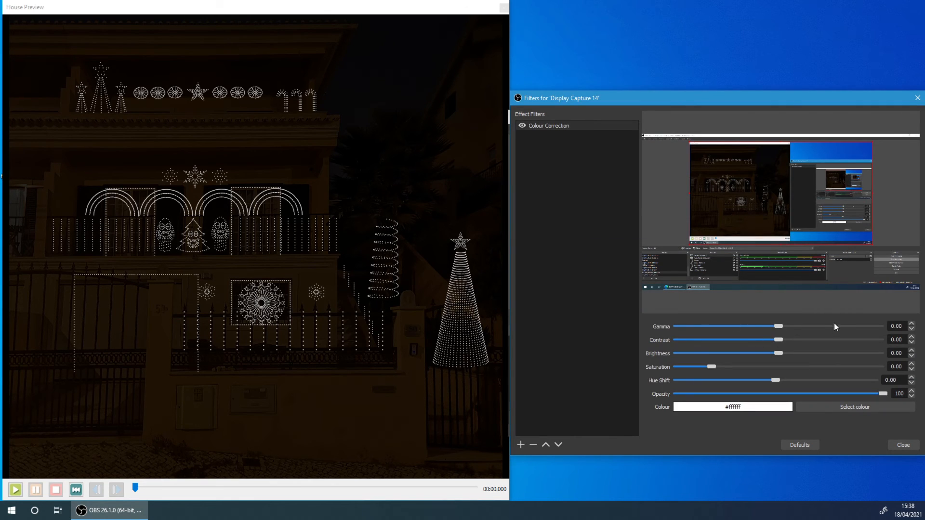
pyautogui.moveTo(757, 309)
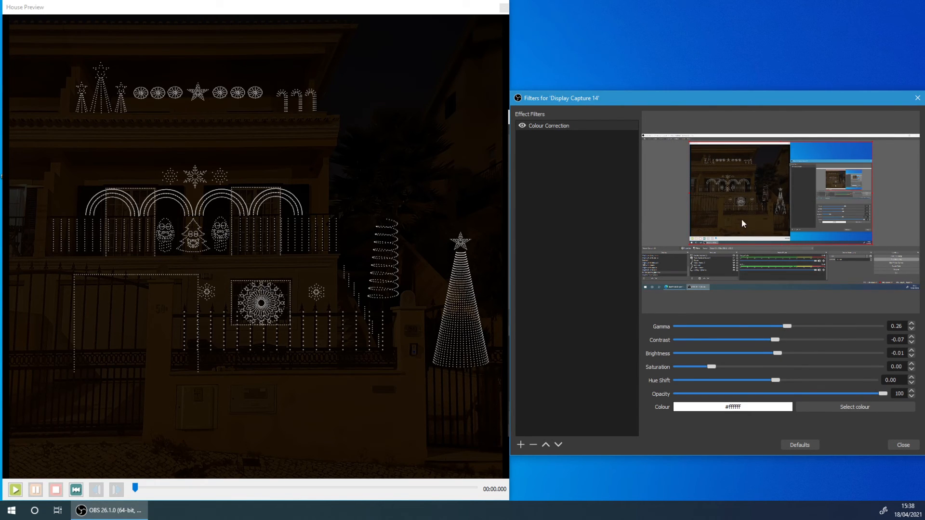
pyautogui.moveTo(810, 338)
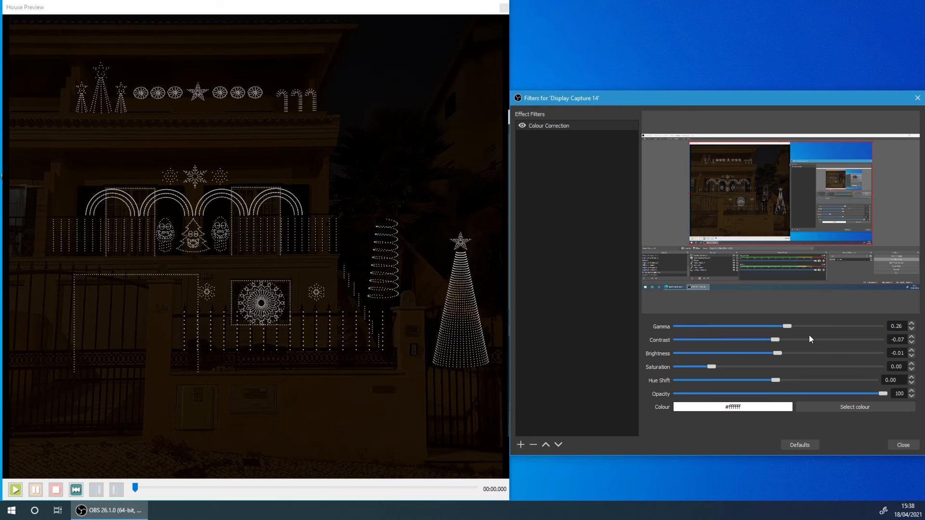
pyautogui.moveTo(694, 209)
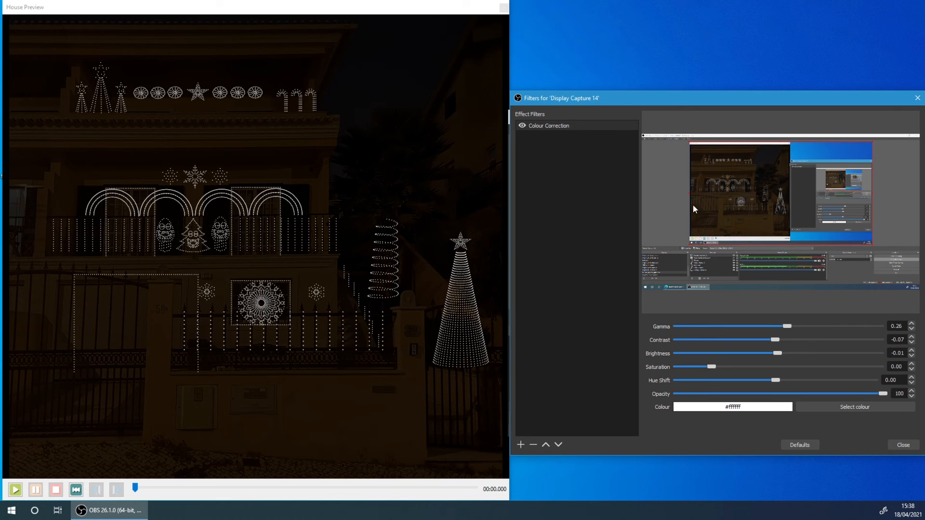
pyautogui.moveTo(704, 215)
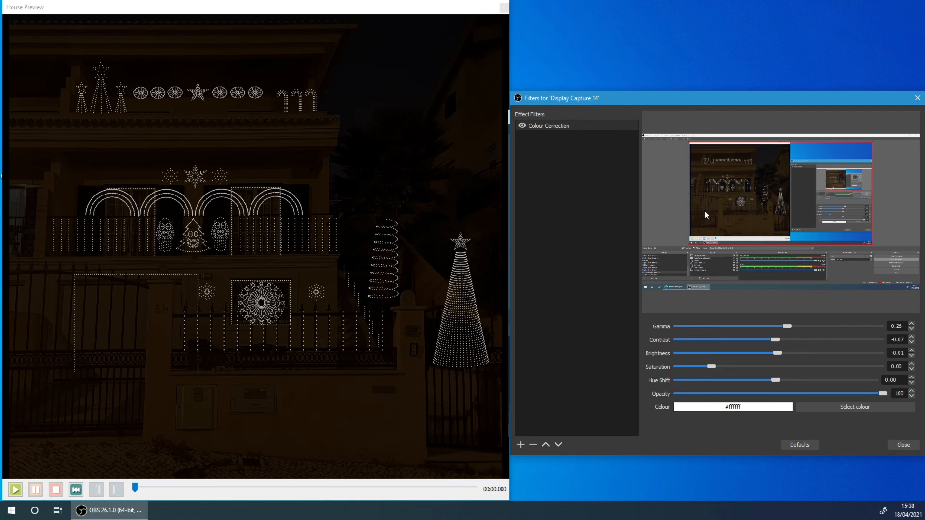
pyautogui.moveTo(797, 315)
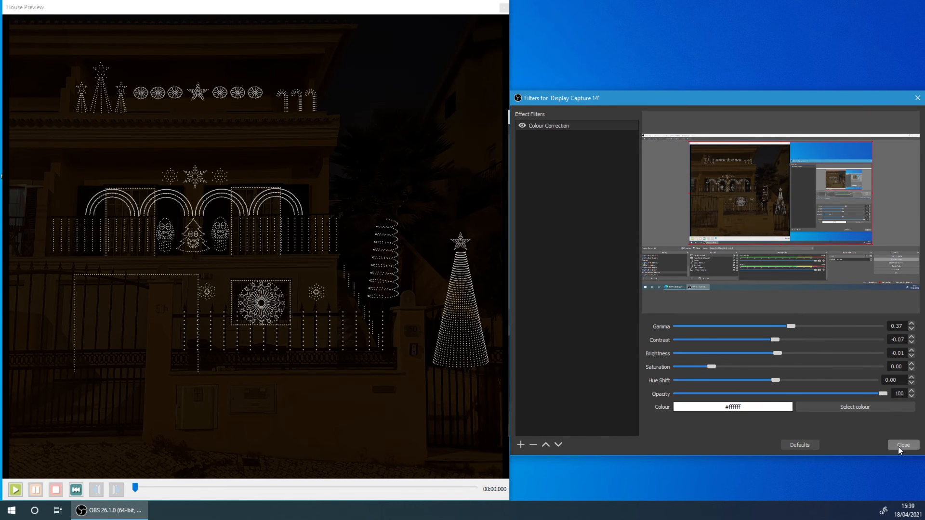
pyautogui.click(902, 444)
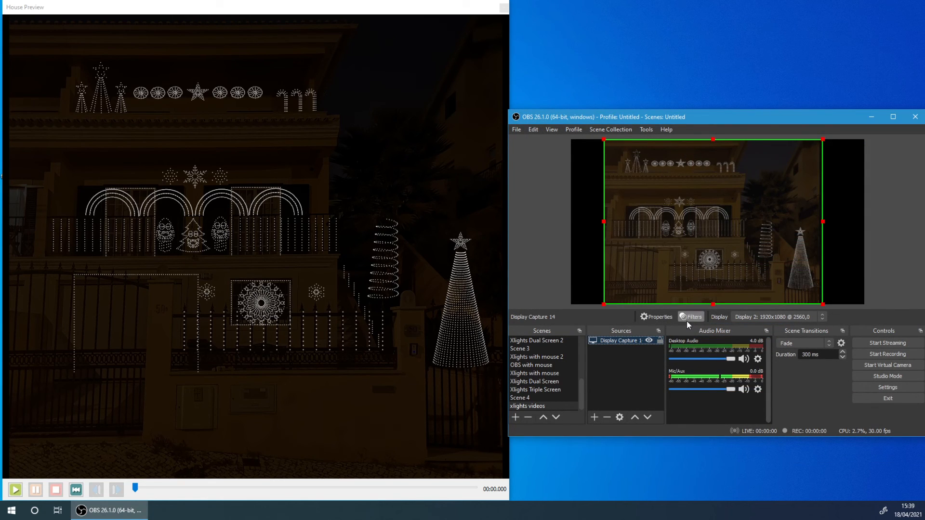
pyautogui.moveTo(570, 417)
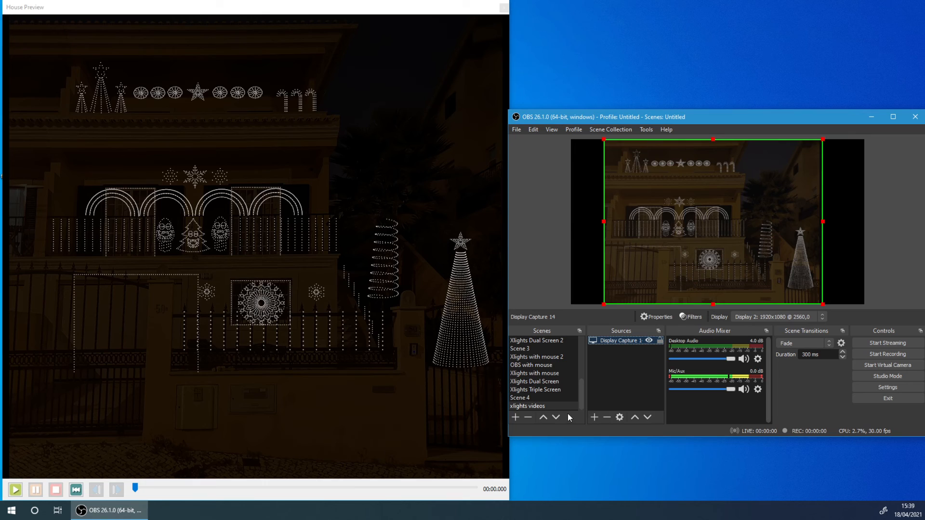
pyautogui.moveTo(644, 402)
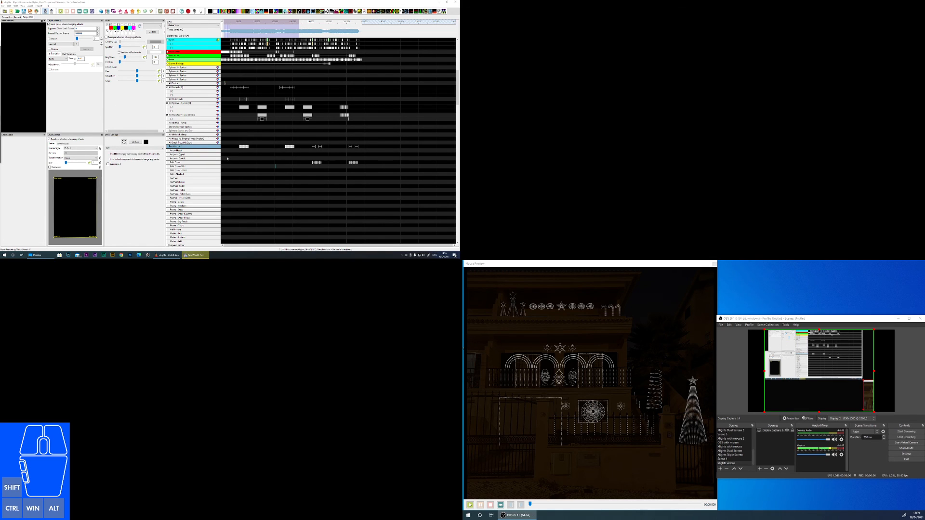
pyautogui.moveTo(138, 186)
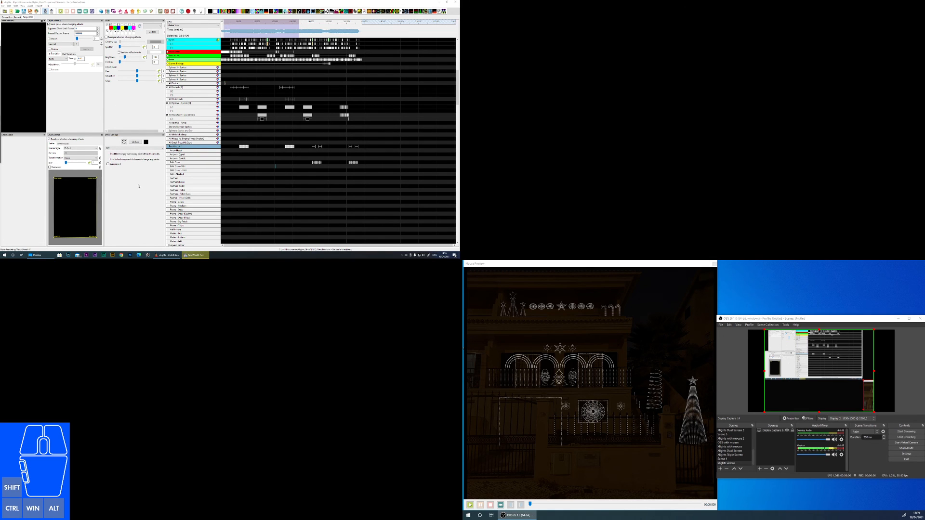